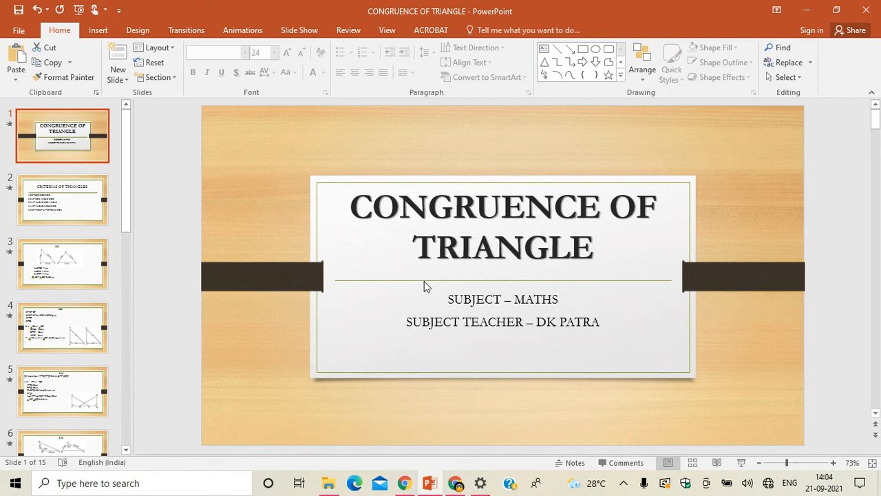
pyautogui.moveTo(250, 337)
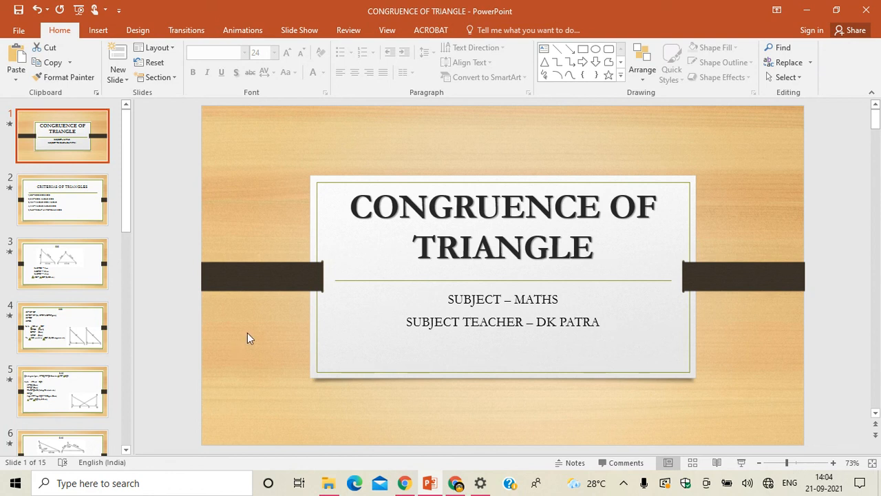
pyautogui.moveTo(235, 170)
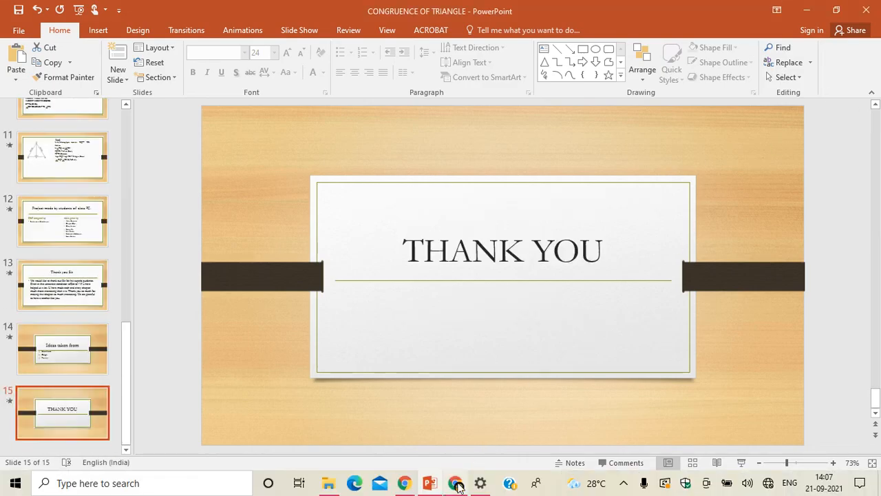
# Leave the Thank You slide and bring the Chrome ScreenApp recorder tab to the front.
pyautogui.click(457, 482)
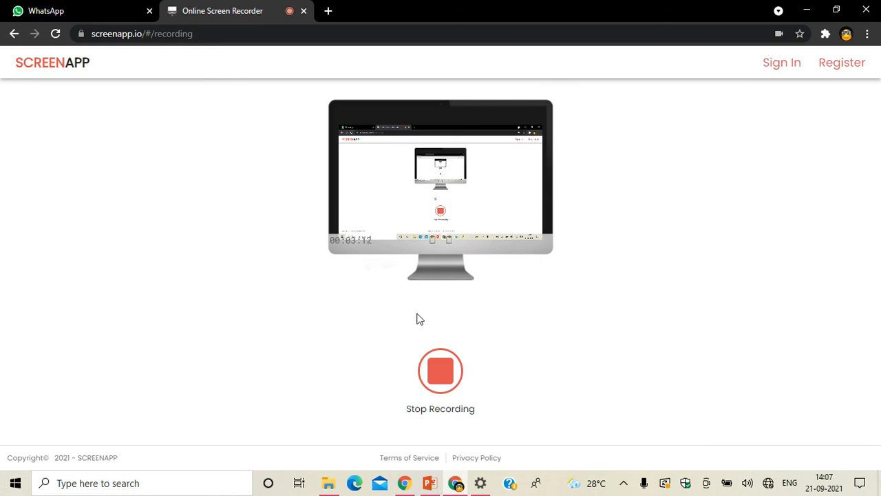